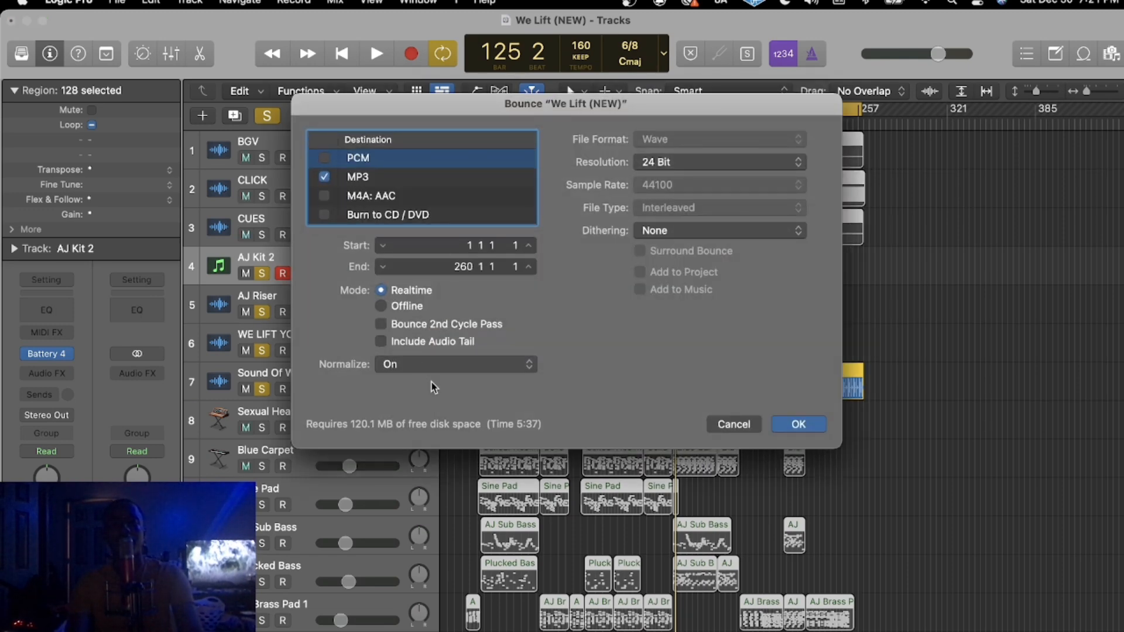
Step: Confirm the Bounce dialog to export the We Lift (NEW) project as audio files
left_click(797, 423)
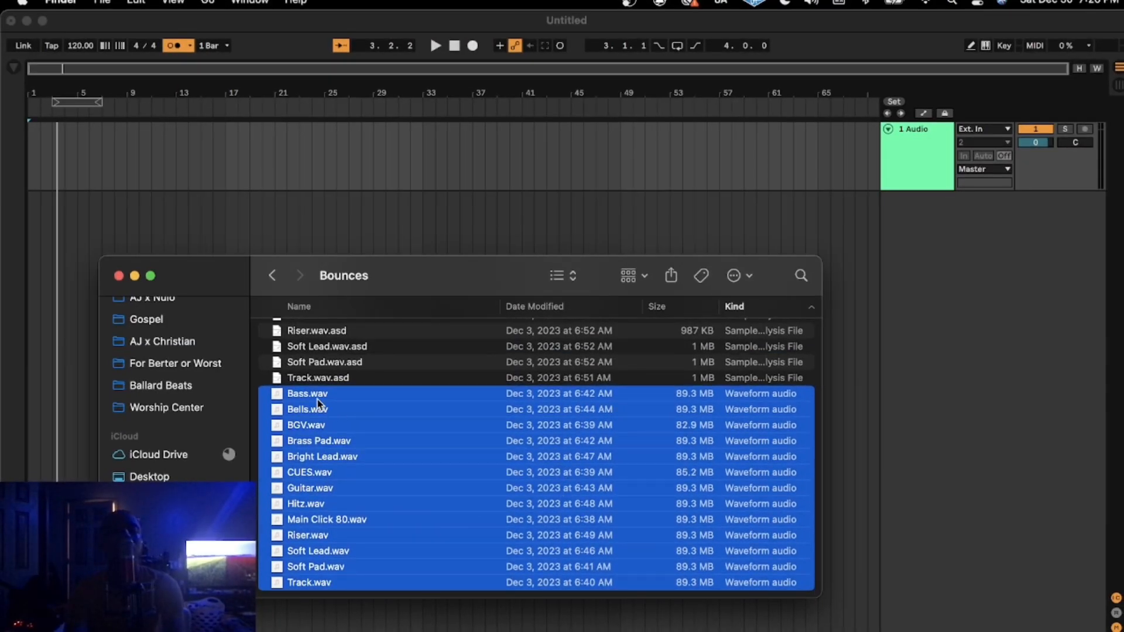
Step: Drag all WAV stems from the Bounces folder into the Live arrangement as audio tracks
left_click_drag(323, 402, 101, 209)
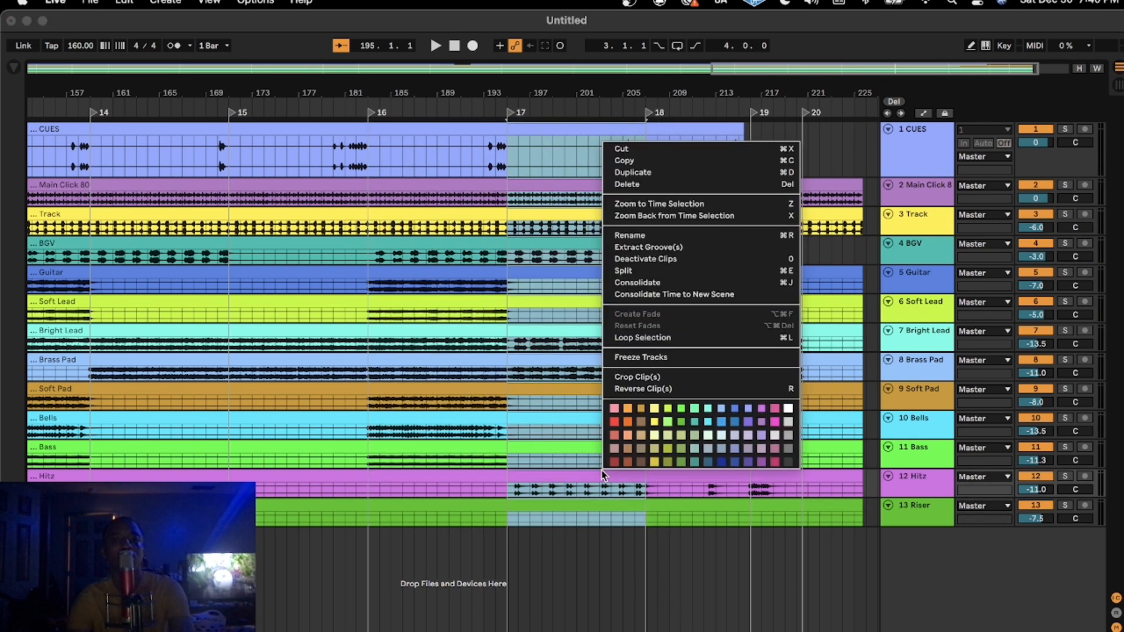
Step: Split every stem clip at the selected section boundary near bar 221
left_click(637, 282)
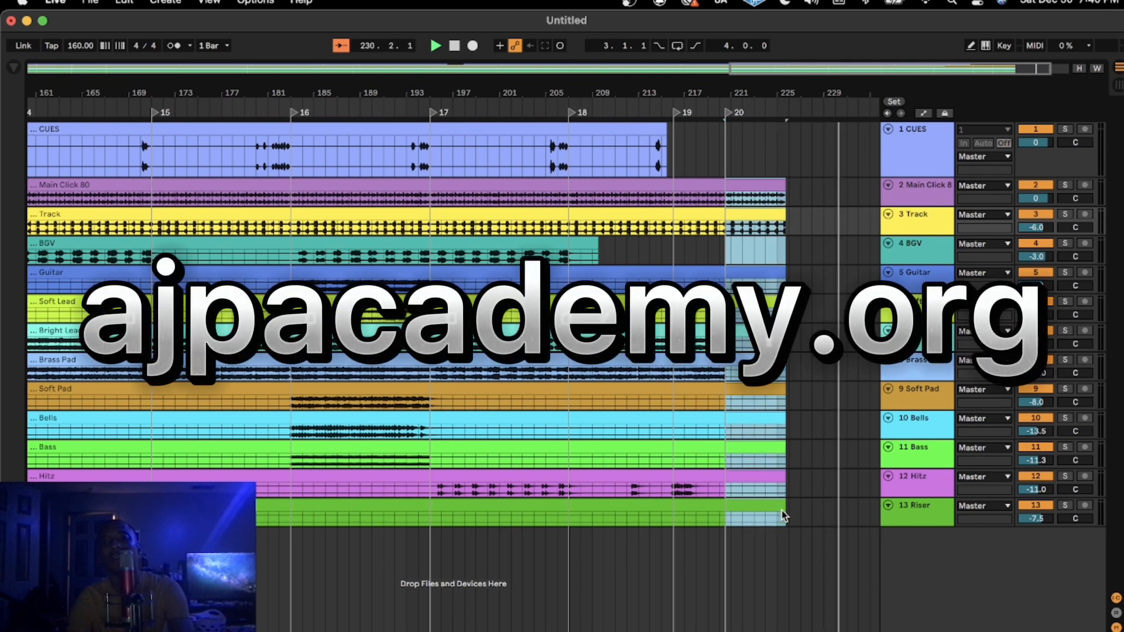
Step: Consolidate the last section across all stem tracks into single clips
right_click(781, 515)
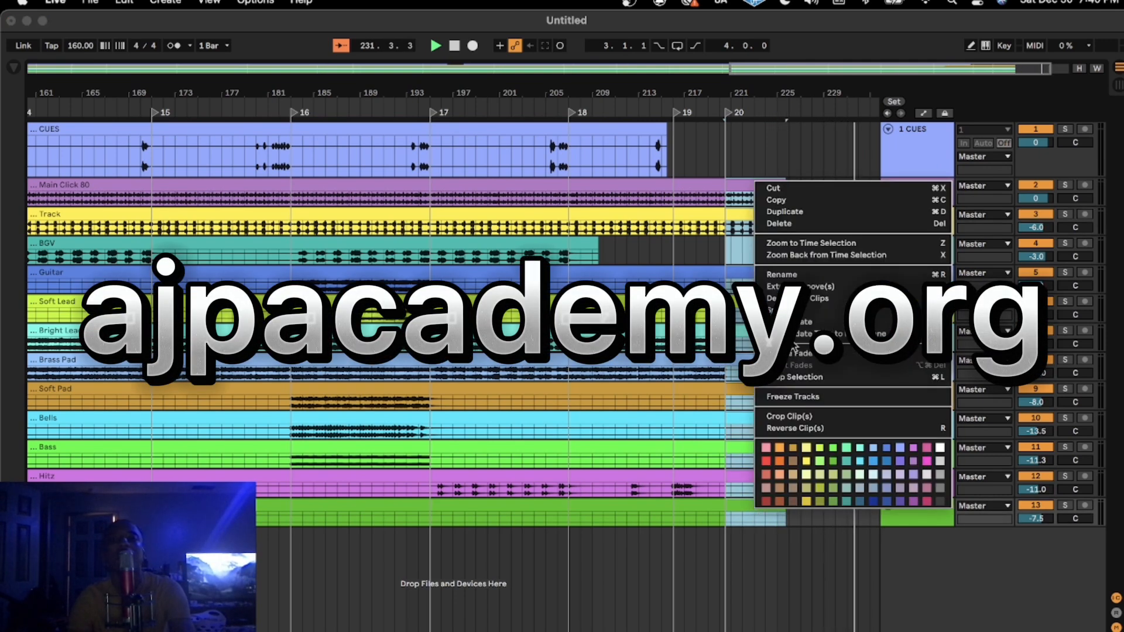
left_click(793, 397)
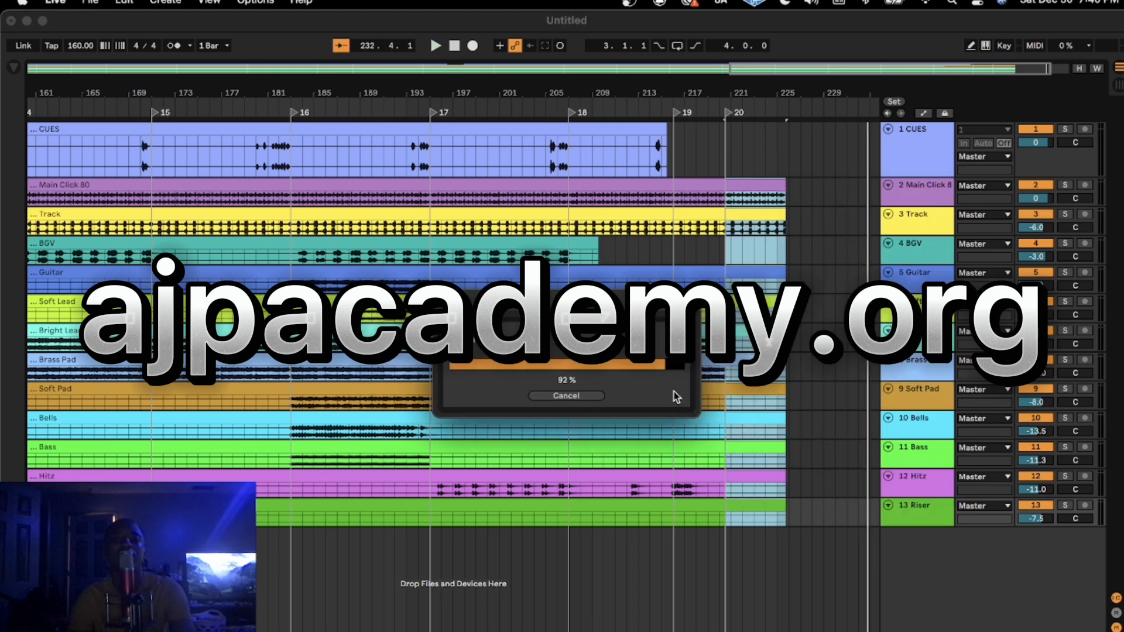